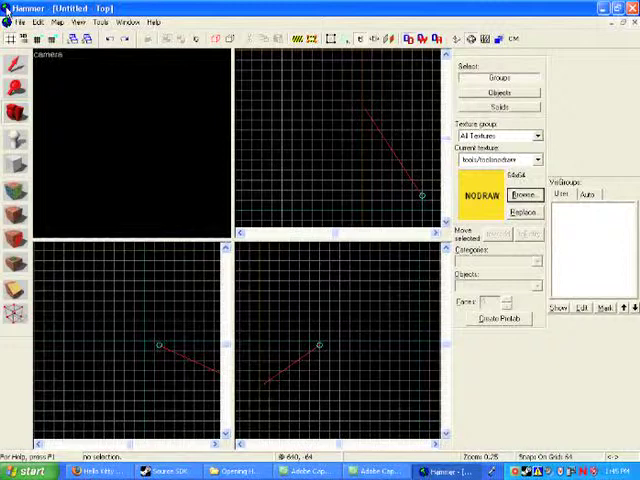
pyautogui.moveTo(16, 163)
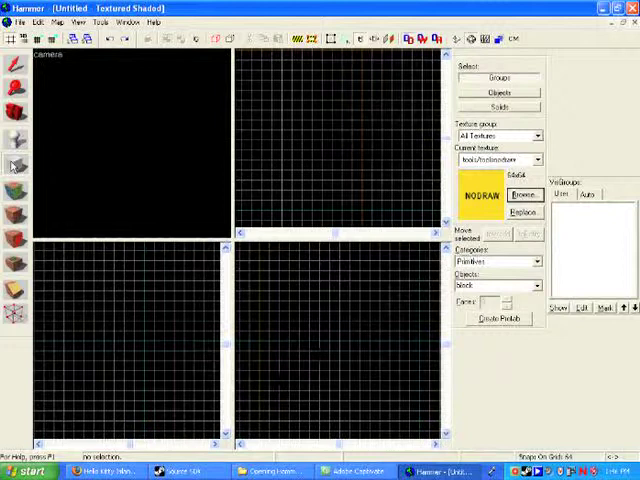
pyautogui.moveTo(260, 97)
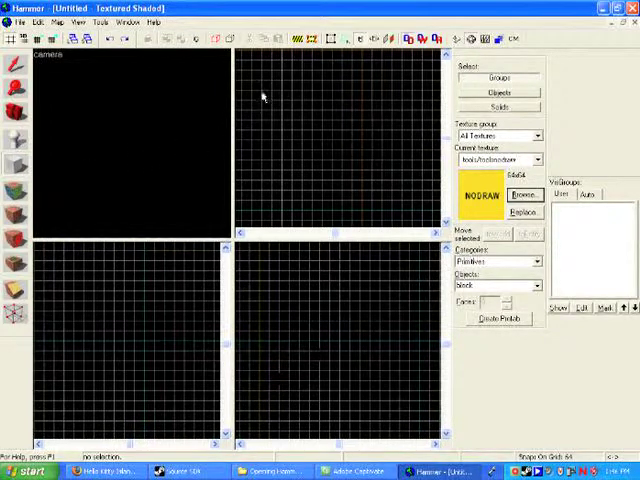
pyautogui.moveTo(267, 76)
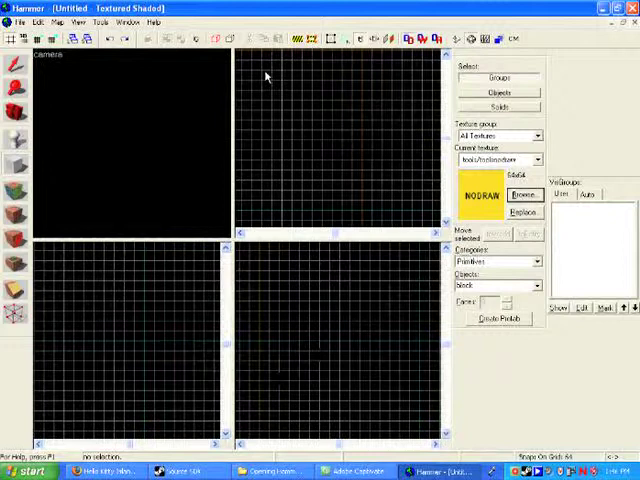
# Step: Drag out an 832 by 640 unit block outline, 64 units tall, in the top view
pyautogui.moveTo(262, 77); pyautogui.dragTo(395, 175)
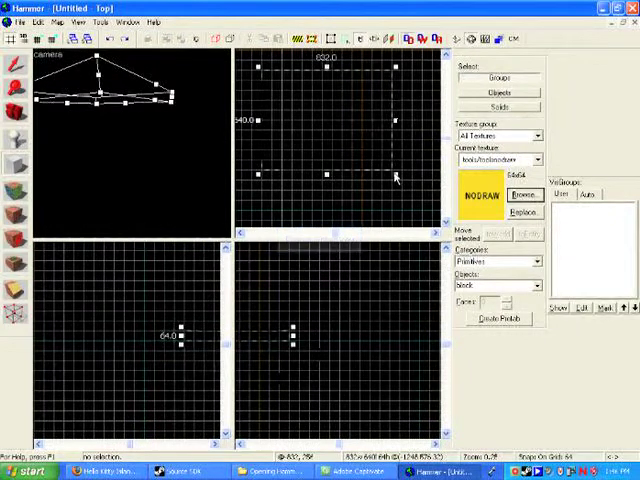